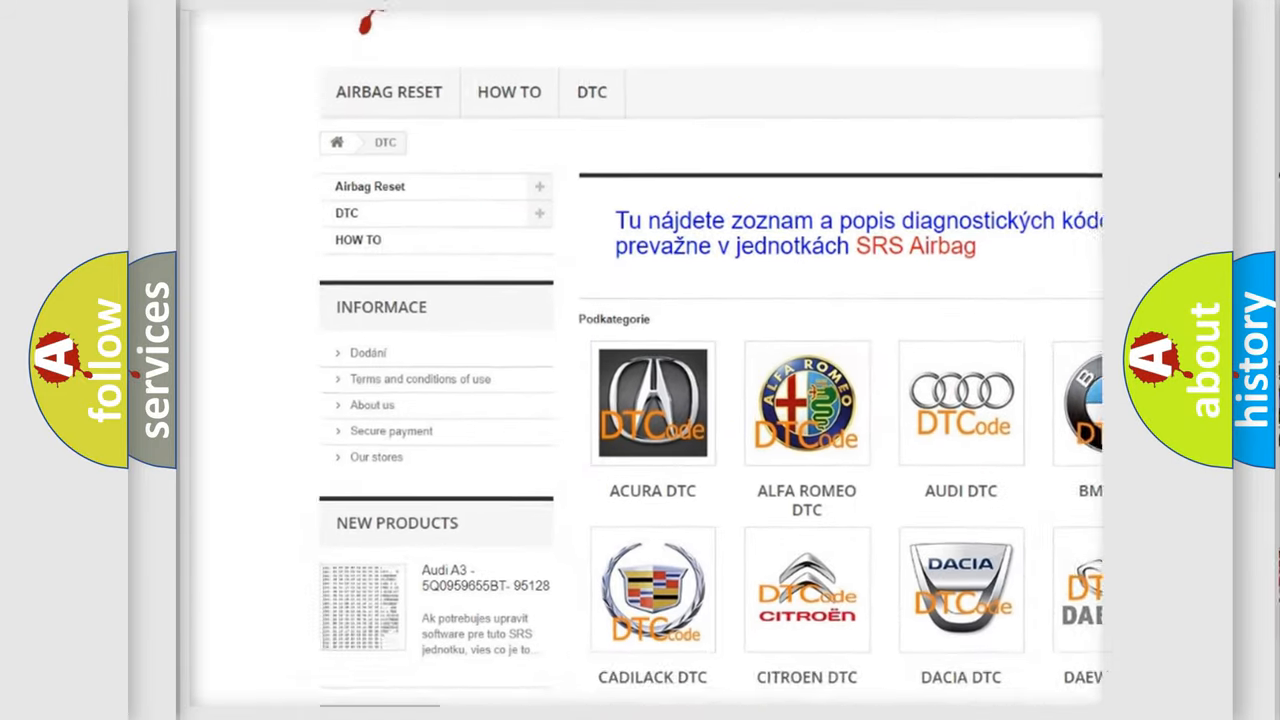
- Scroll the DTC brand categories and open the Hummer DTC code list
{"action": "scroll", "scroll_direction": "down", "scroll_amount": 3}
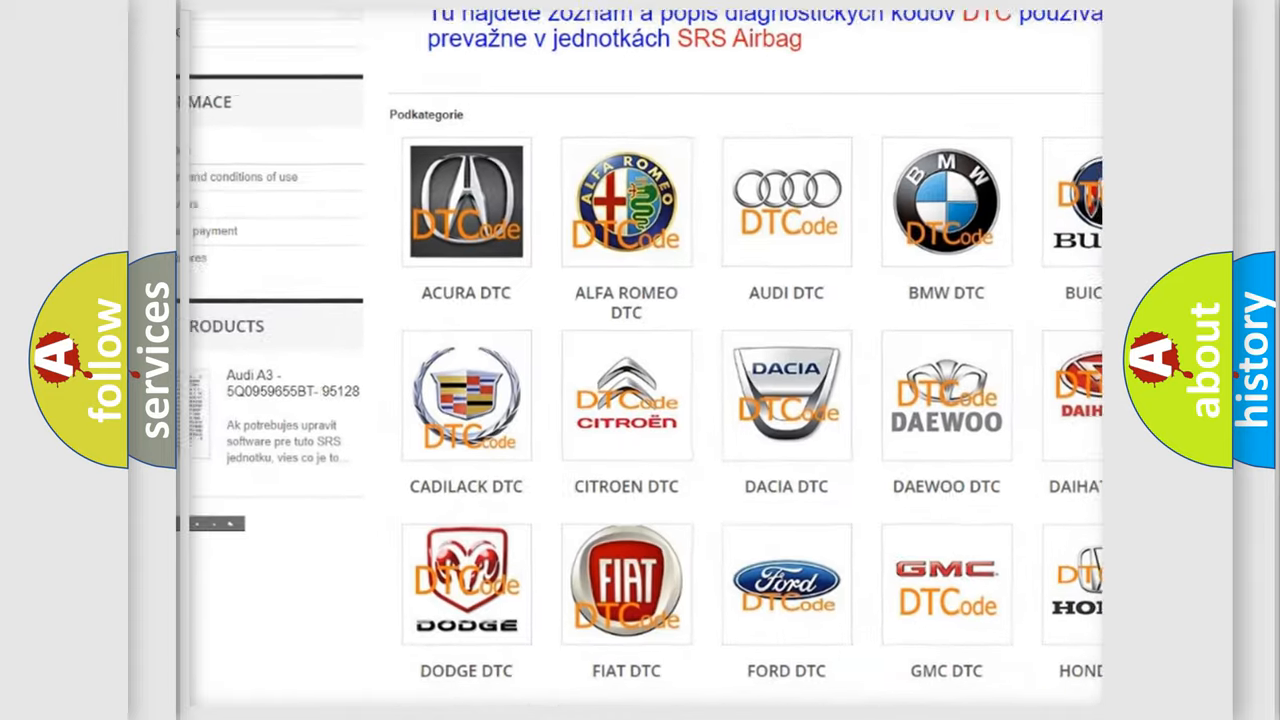
{"action": "scroll", "scroll_direction": "up", "scroll_amount": 3}
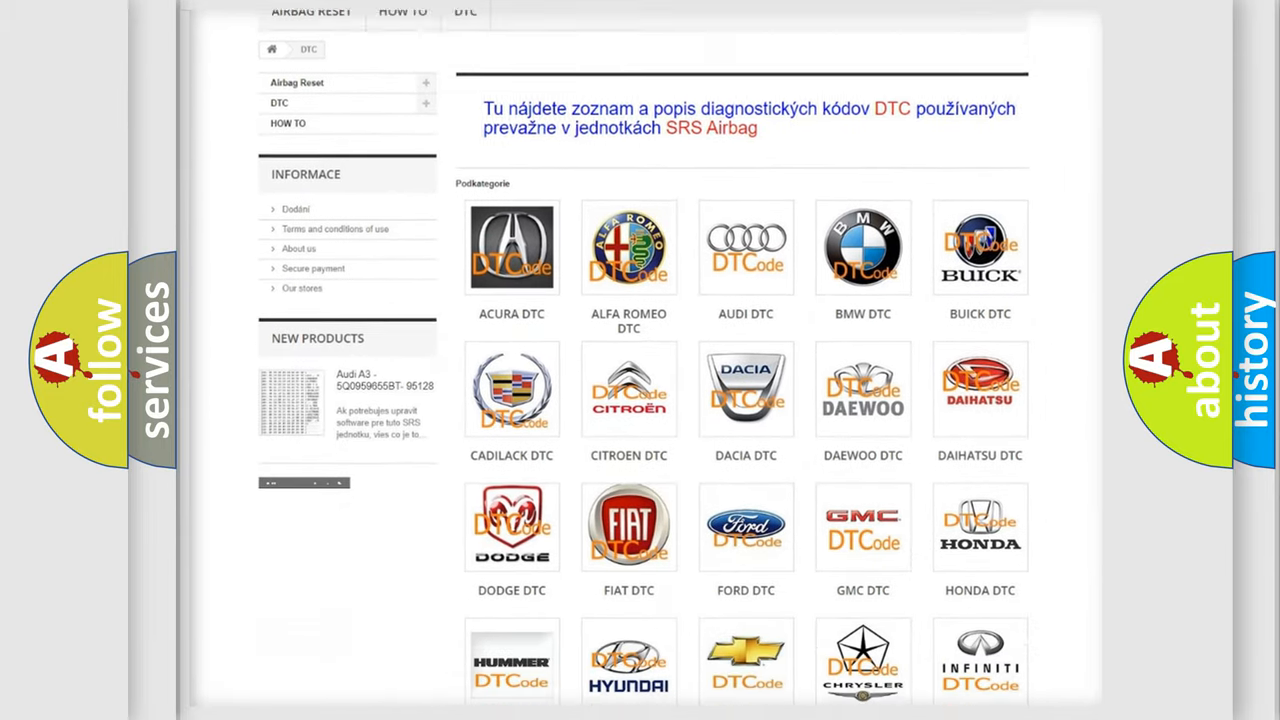
{"action": "scroll", "scroll_direction": "down", "scroll_amount": 3}
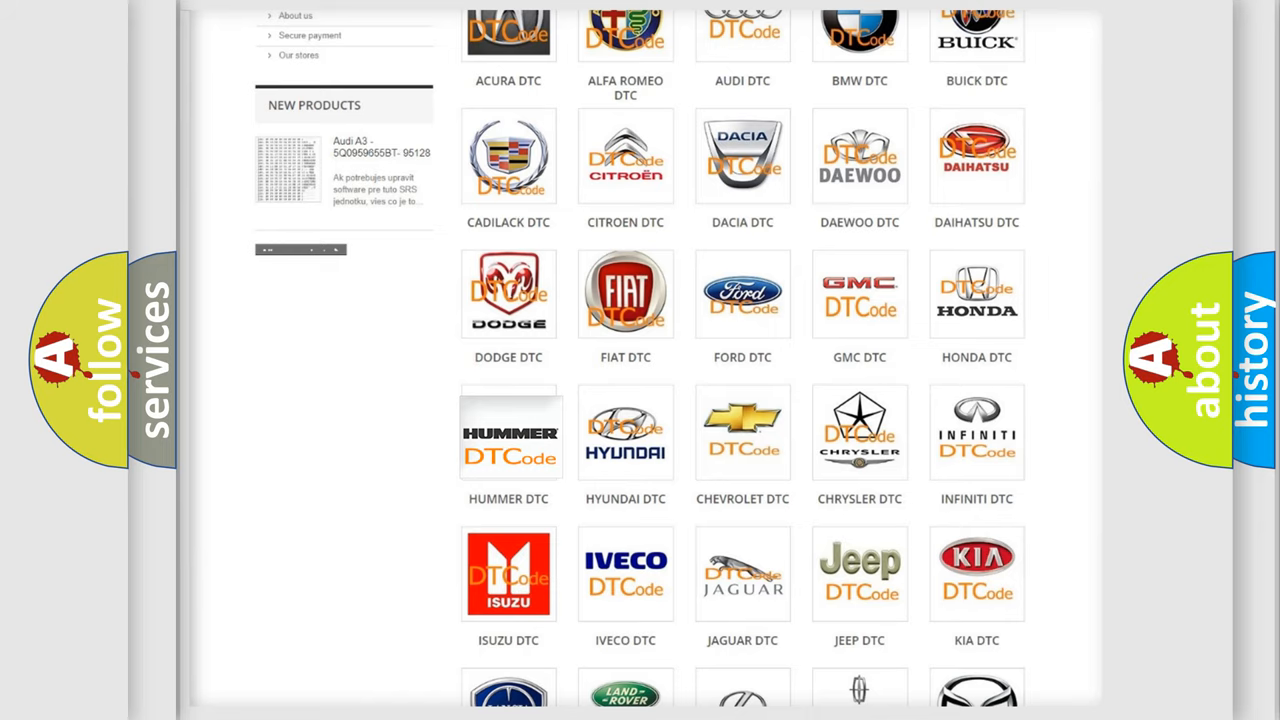
{"action": "left_click", "coordinate": [508, 432]}
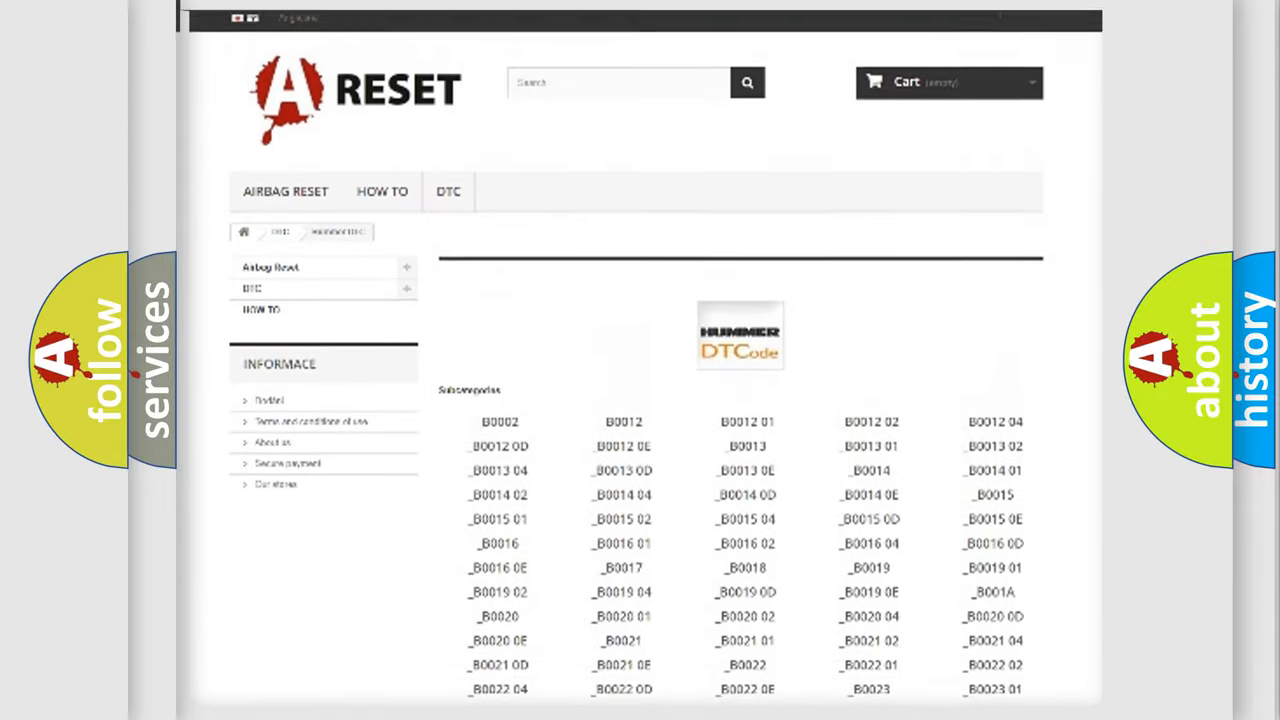